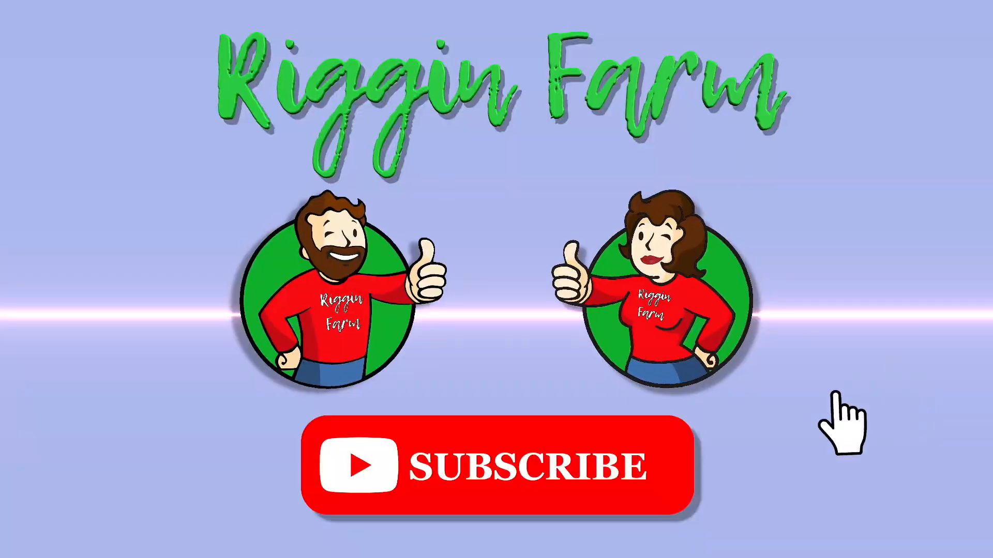
Click the red SUBSCRIBE banner so it turns white and reads SUBSCRIBED
left_click(494, 462)
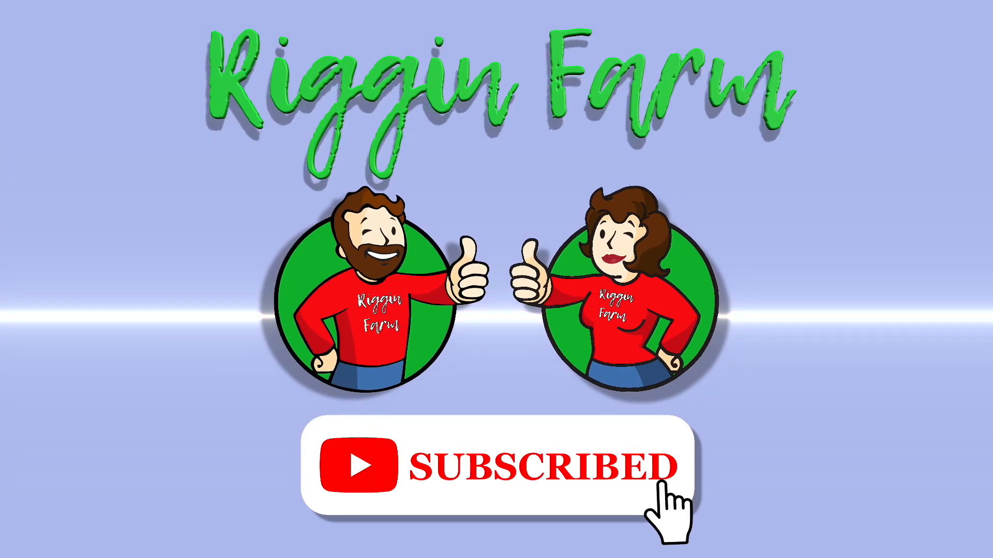